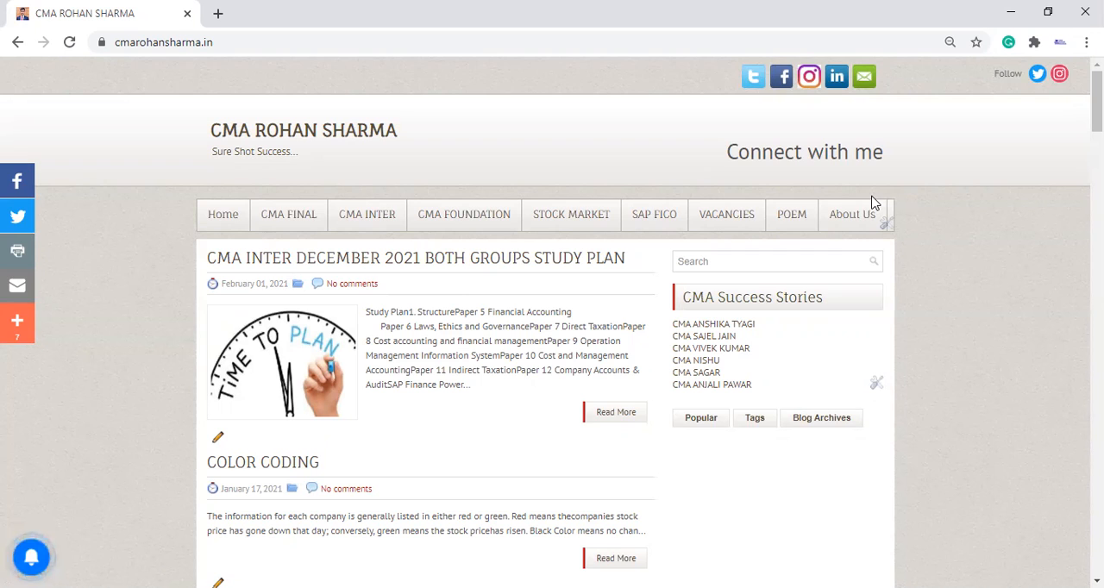
{"action": "mouse_move", "coordinate": [785, 187]}
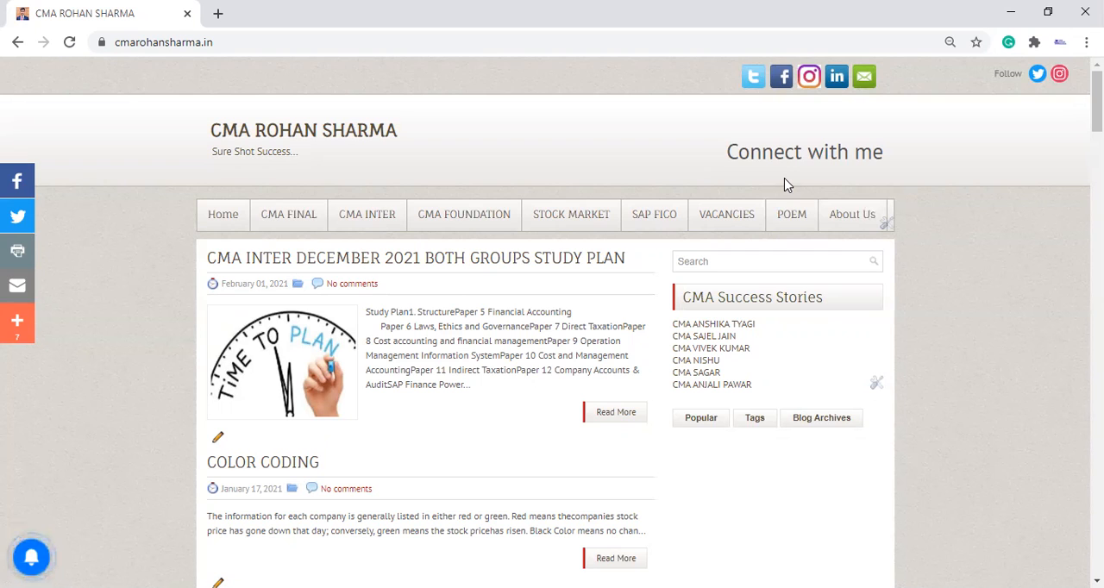
{"action": "mouse_move", "coordinate": [893, 163]}
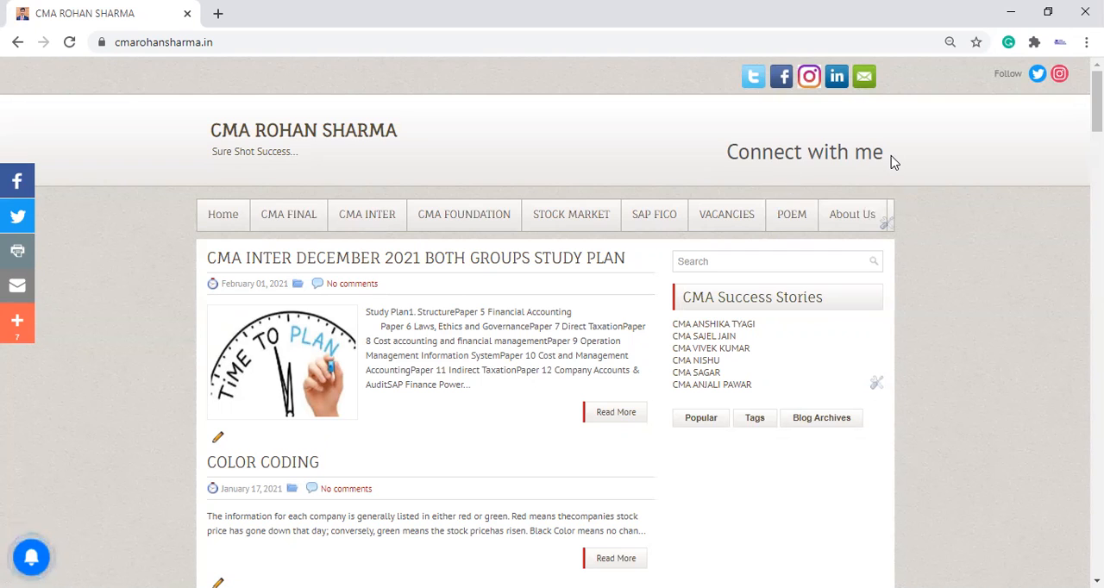
- Scroll the home page down to the footer's page-view counter, popular posts and Pages list
{"action": "scroll", "scroll_direction": "down", "scroll_amount": 3}
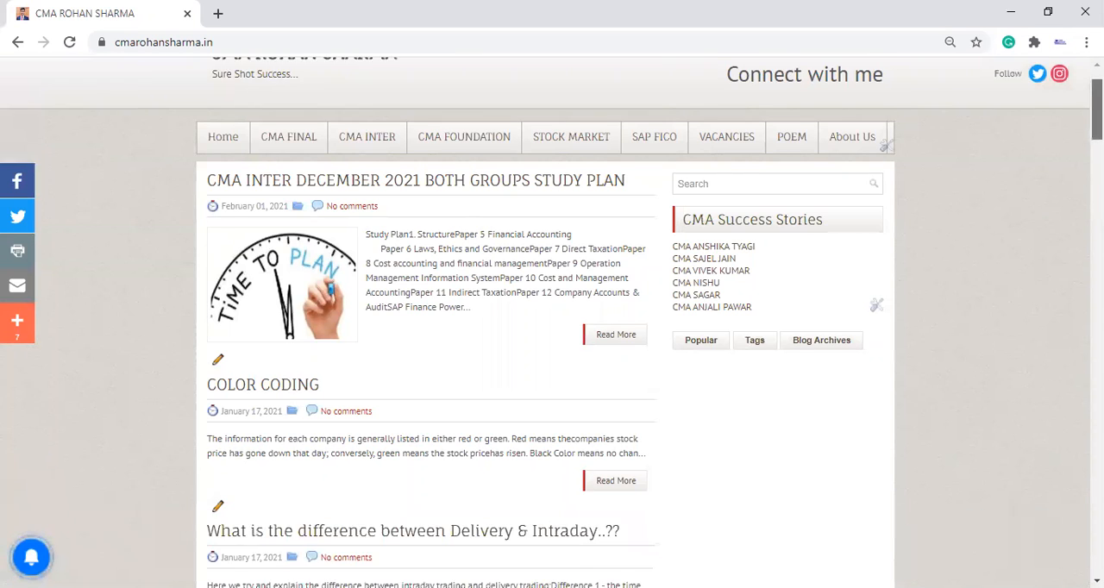
{"action": "scroll", "scroll_direction": "down", "scroll_amount": 3}
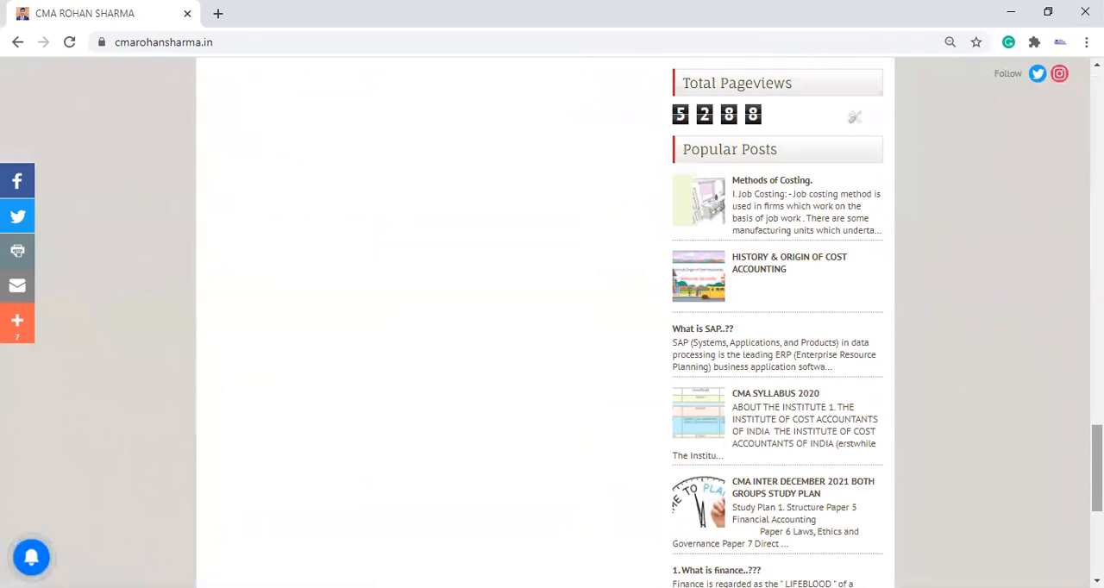
{"action": "scroll", "scroll_direction": "down", "scroll_amount": 3}
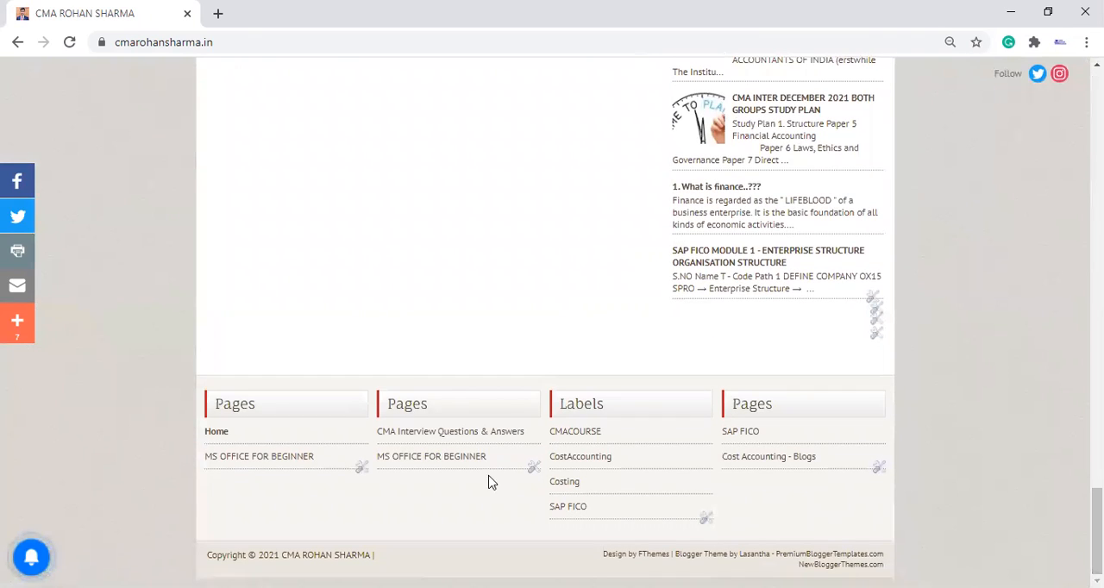
{"action": "mouse_move", "coordinate": [440, 431]}
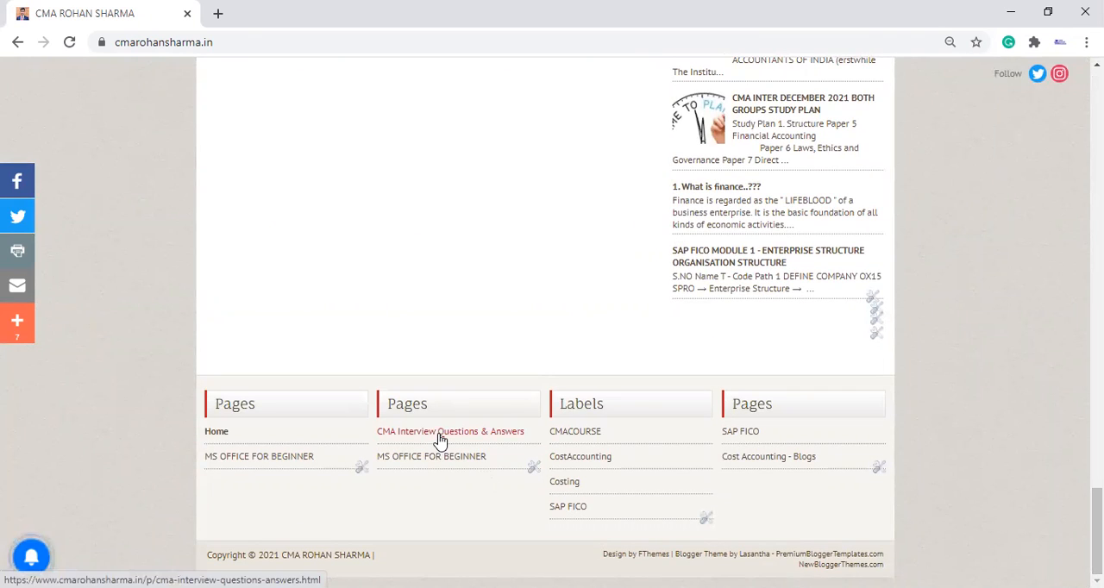
- Open 'CMA Interview Questions & Answers' from the footer and browse its 63-question list up and down
{"action": "left_click", "coordinate": [451, 431]}
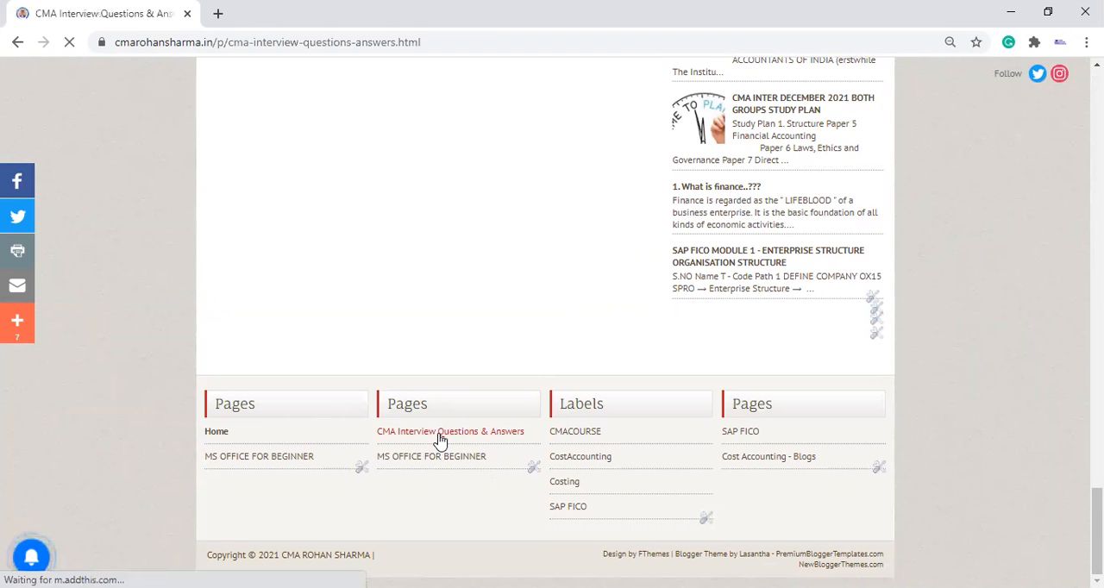
{"action": "left_click", "coordinate": [450, 432]}
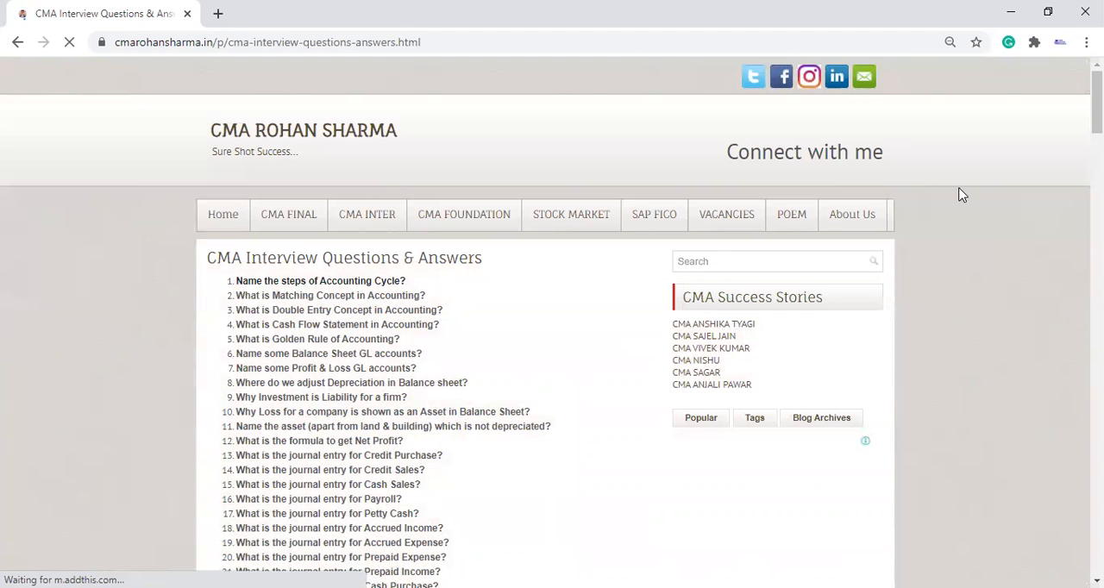
{"action": "scroll", "scroll_direction": "down", "scroll_amount": 3}
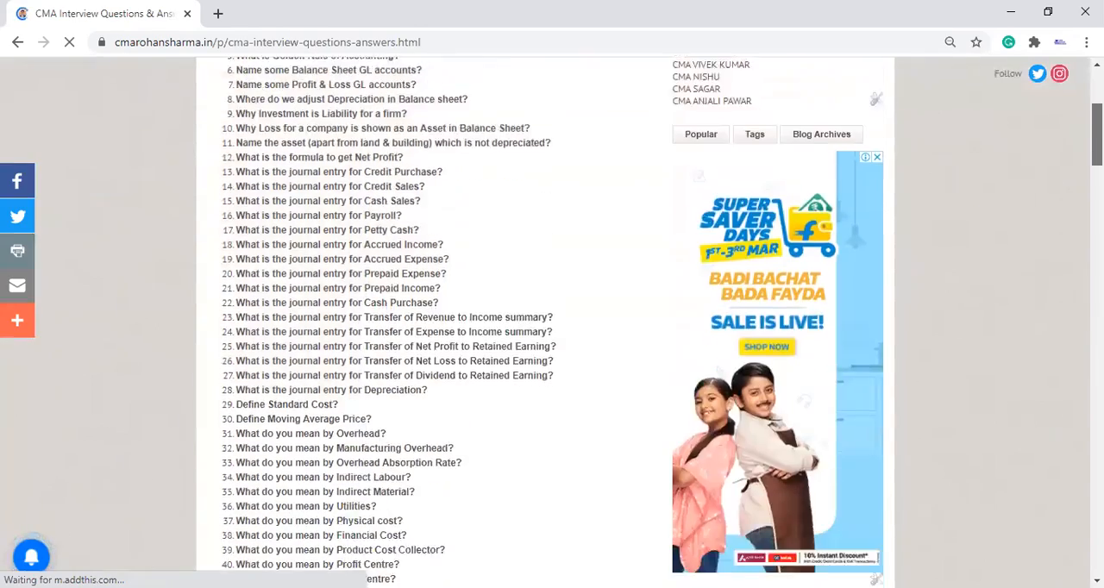
{"action": "scroll", "scroll_direction": "down", "scroll_amount": 3}
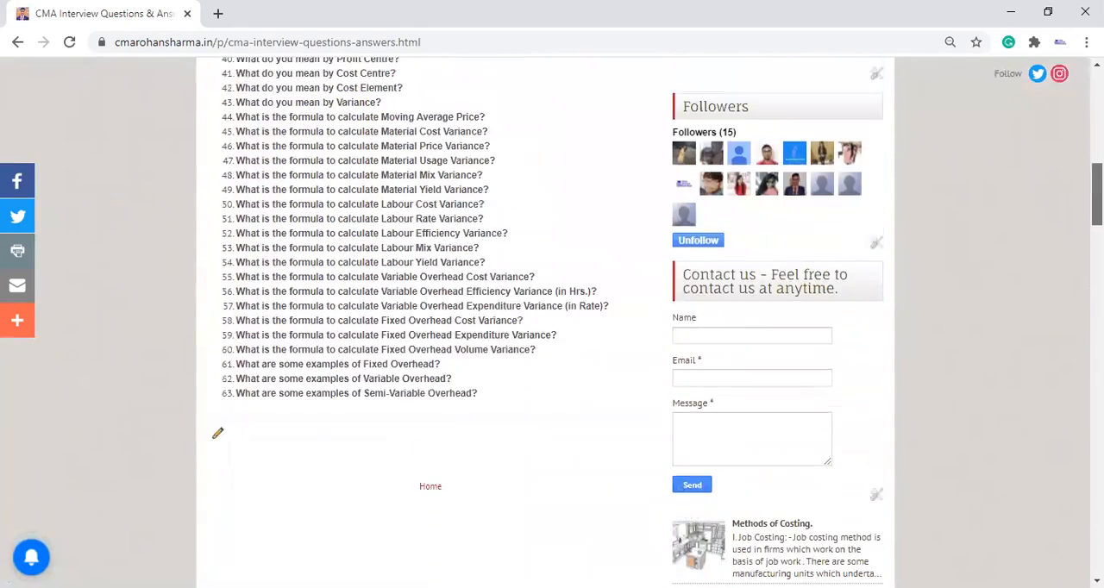
{"action": "scroll", "scroll_direction": "down", "scroll_amount": 3}
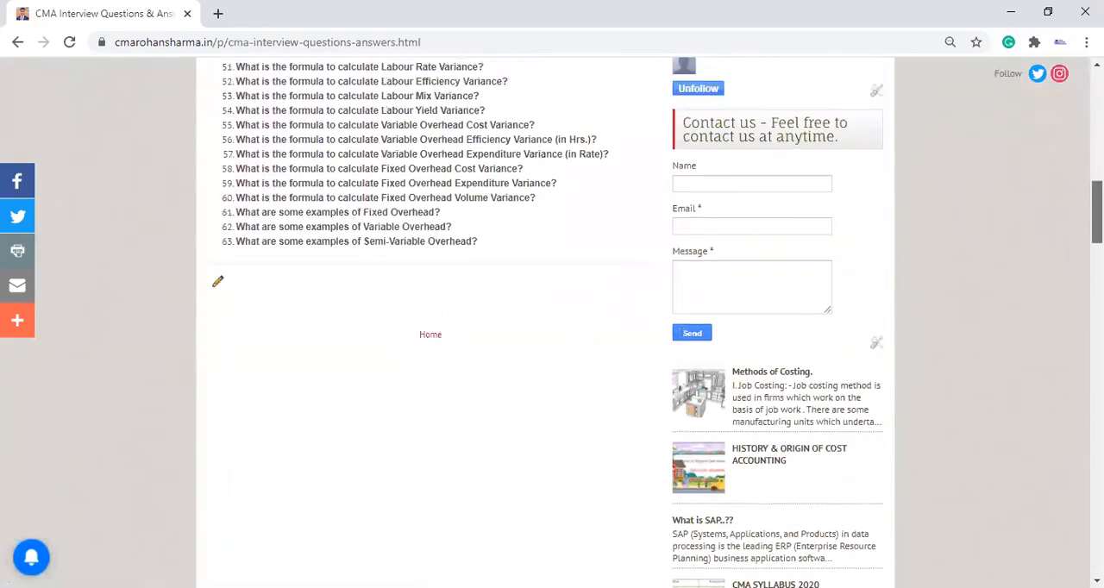
{"action": "scroll", "scroll_direction": "up", "scroll_amount": 3}
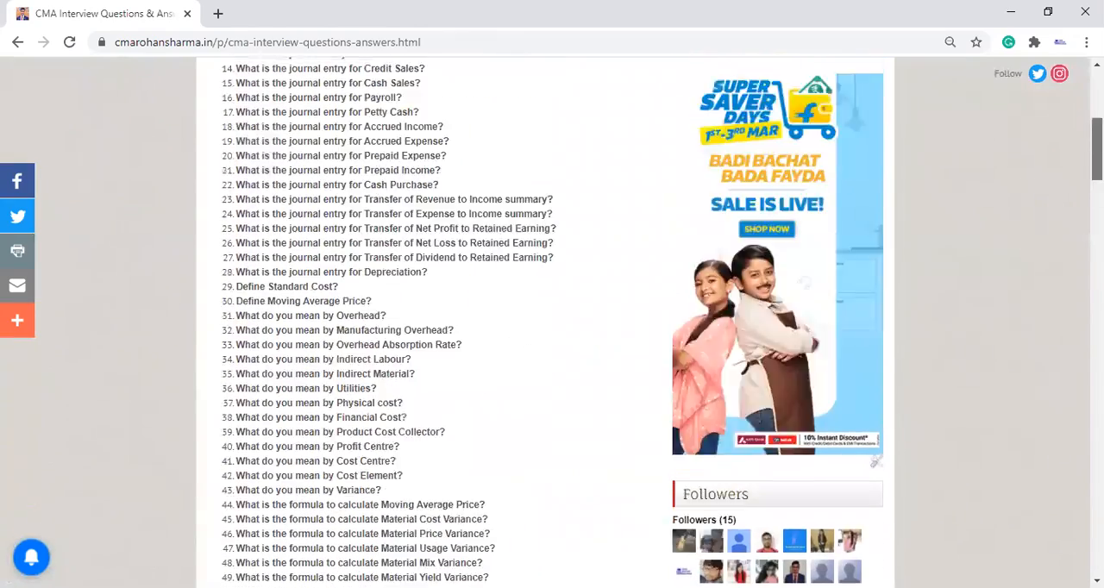
{"action": "scroll", "scroll_direction": "up", "scroll_amount": 3}
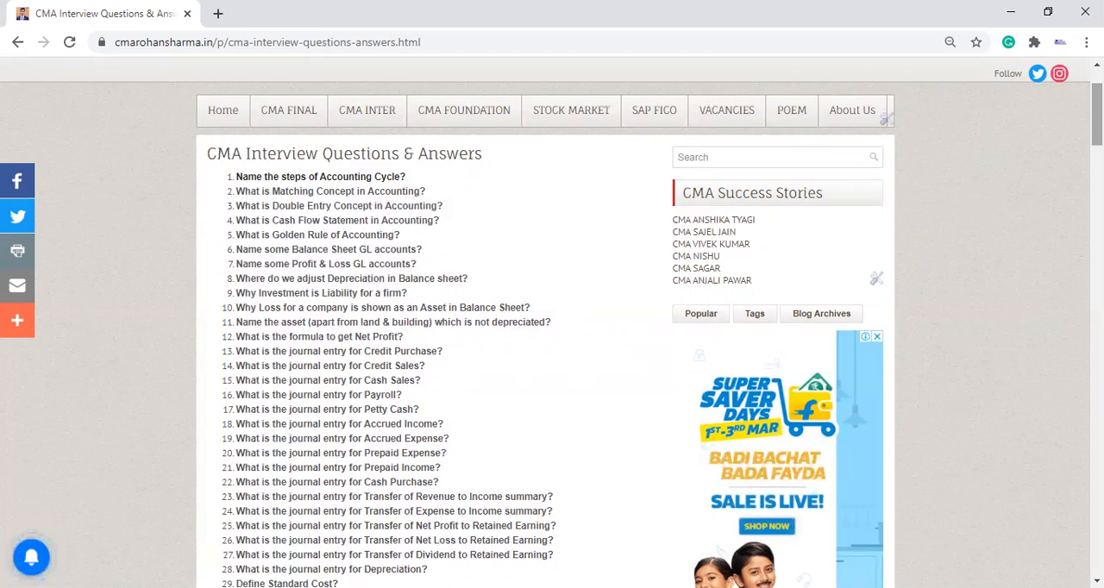
- Scroll the interview questions page from the top down to the final question, 63
{"action": "scroll", "scroll_direction": "down", "scroll_amount": 3}
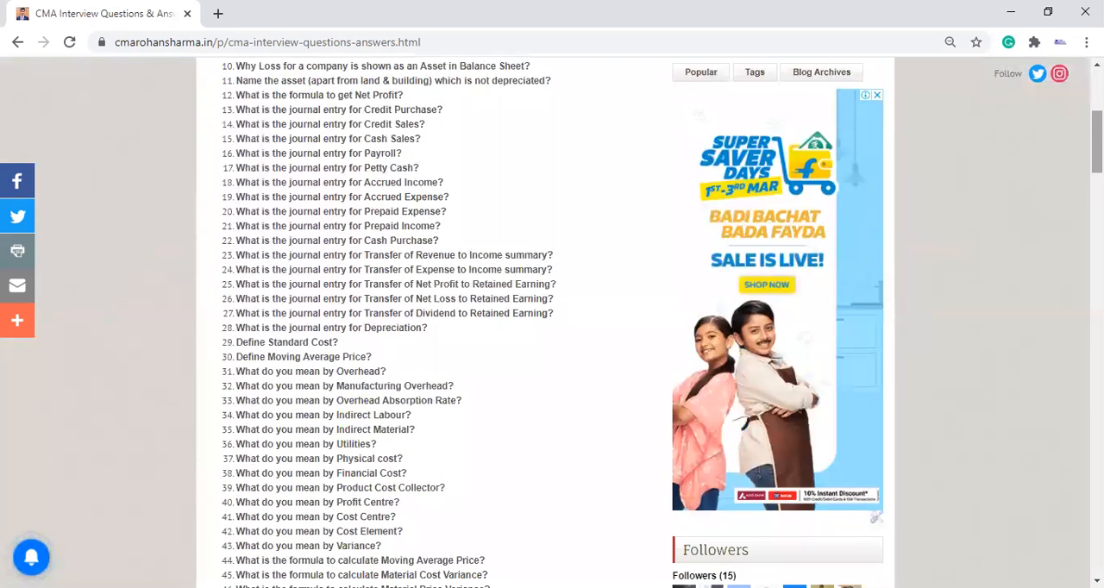
{"action": "scroll", "scroll_direction": "down", "scroll_amount": 3}
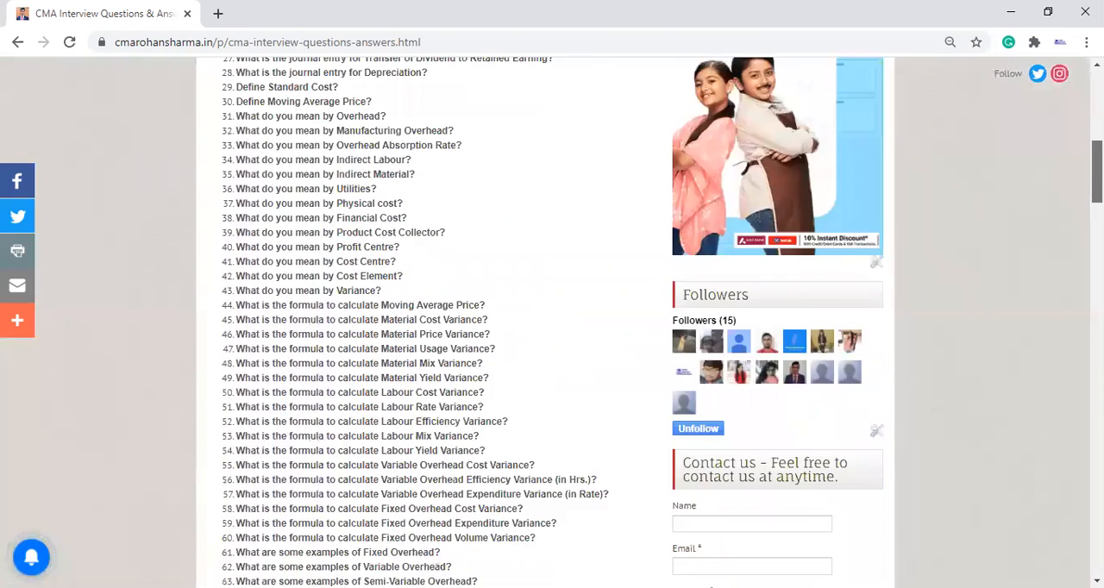
{"action": "scroll", "scroll_direction": "down", "scroll_amount": 3}
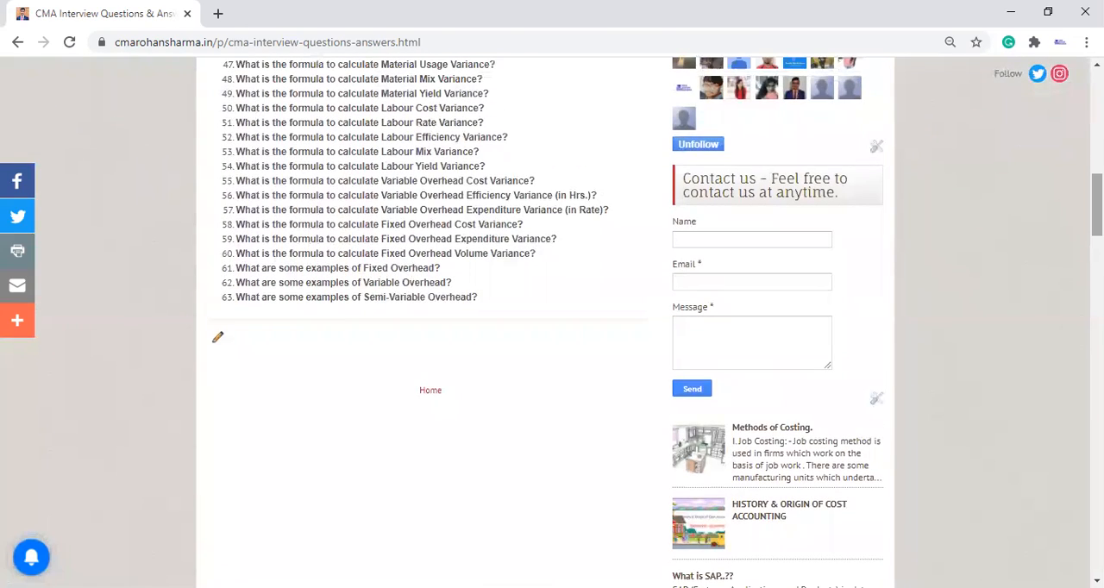